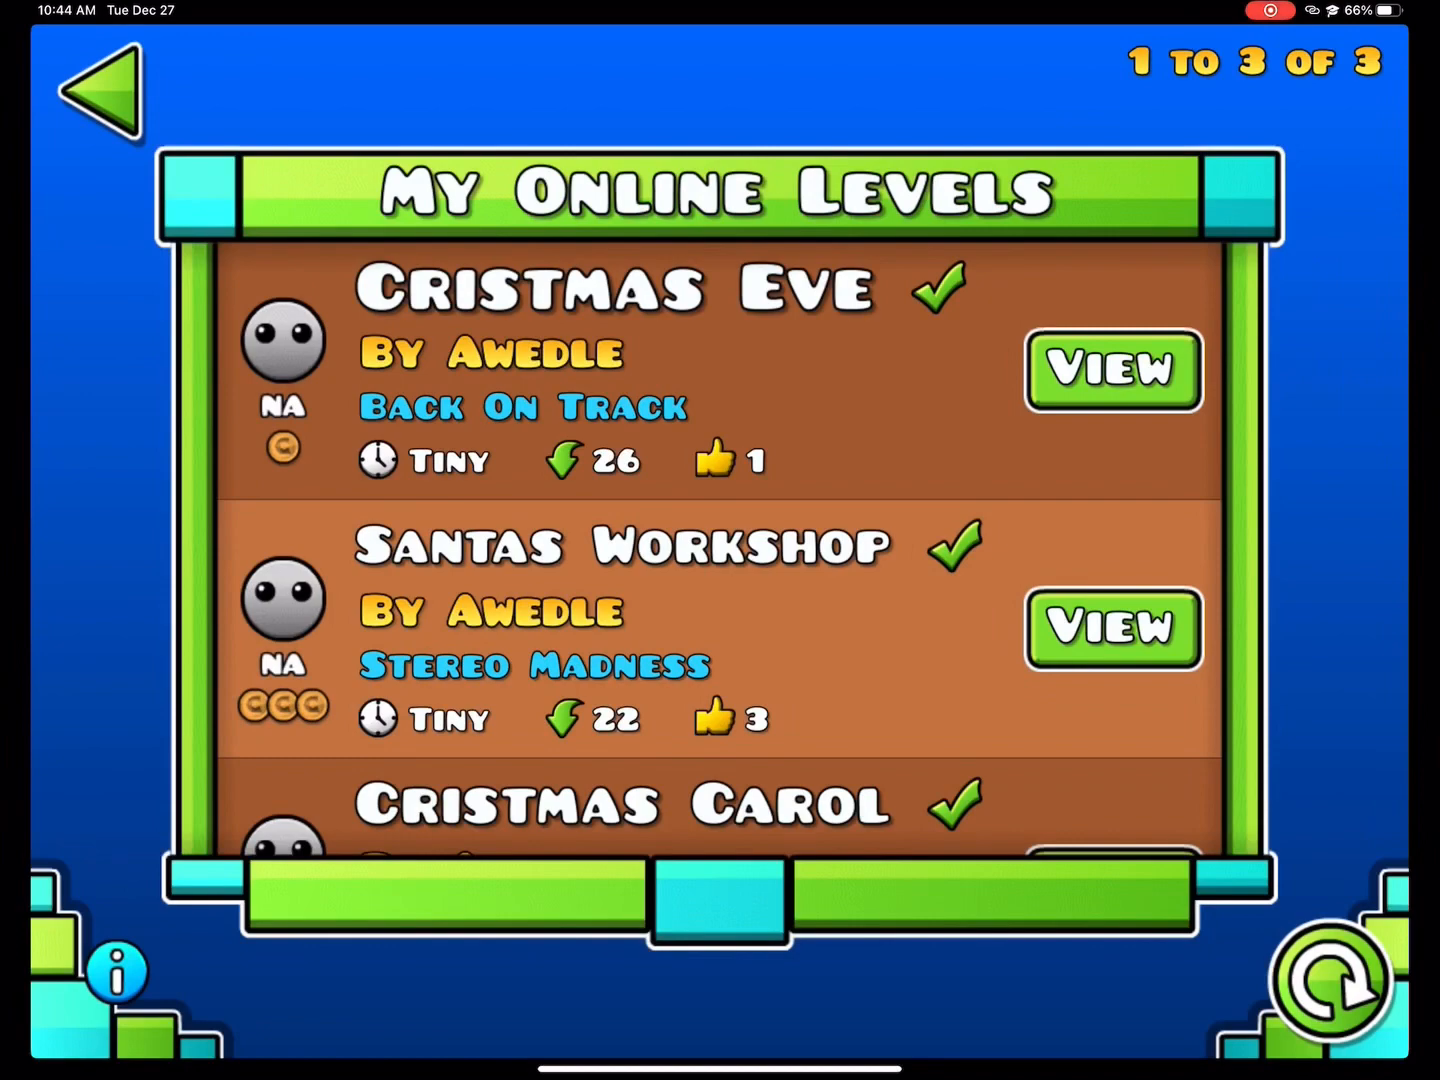
Start playing the Cristmas Eve level from the online list, dismissing its comments window first
scroll("down", 3)
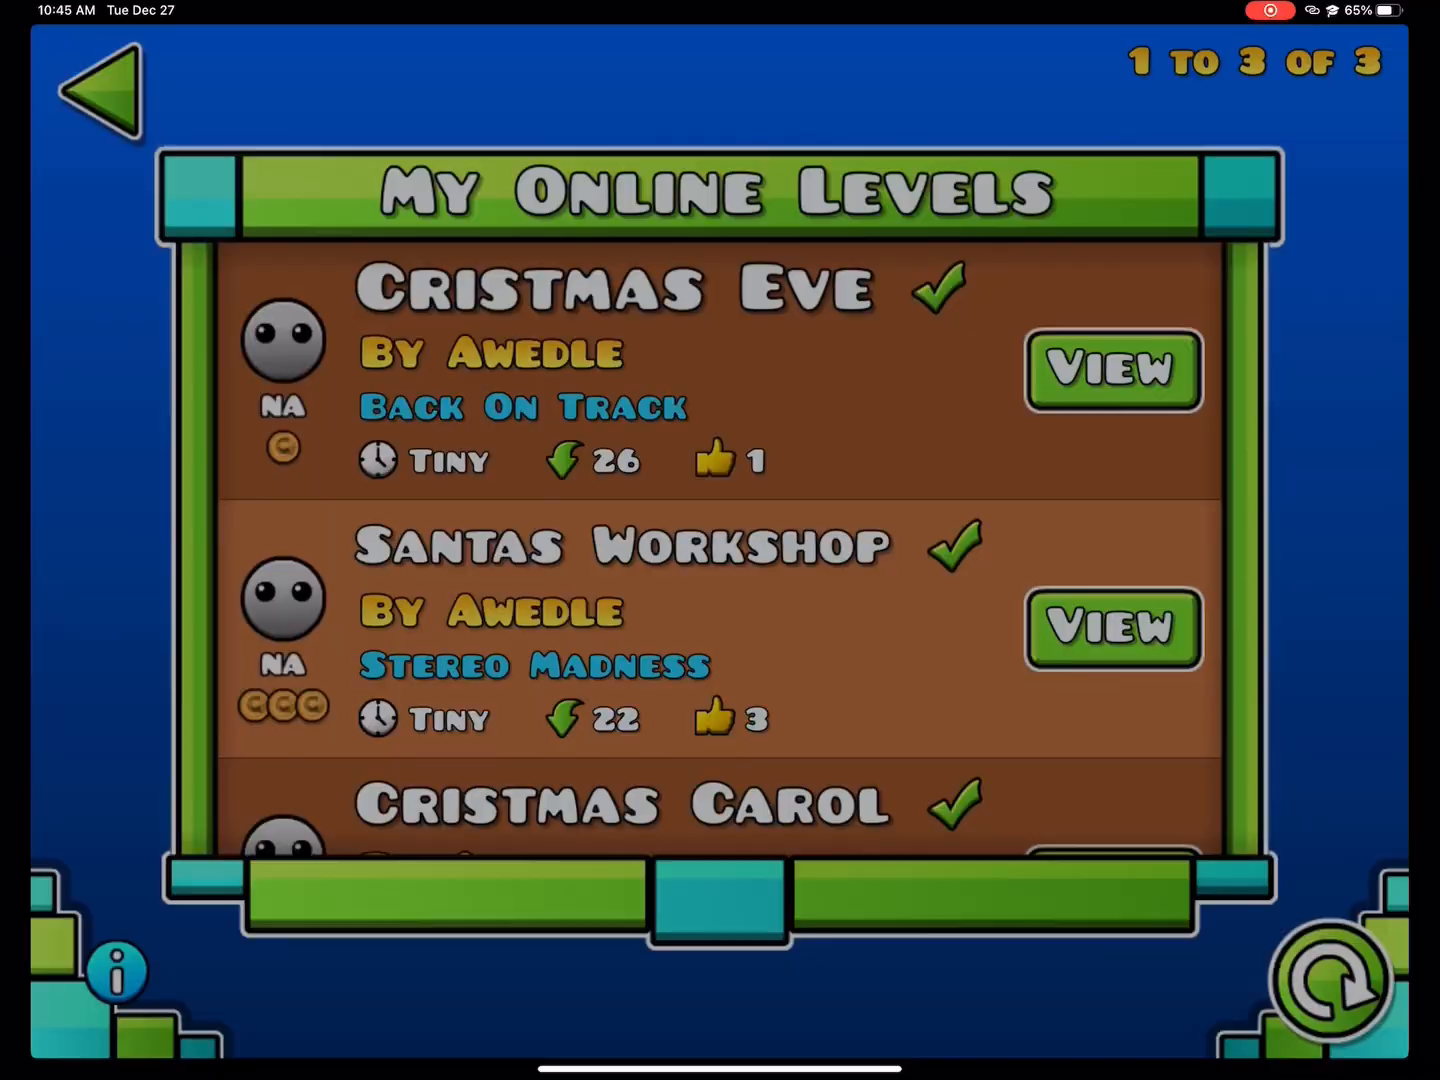
left_click(1112, 369)
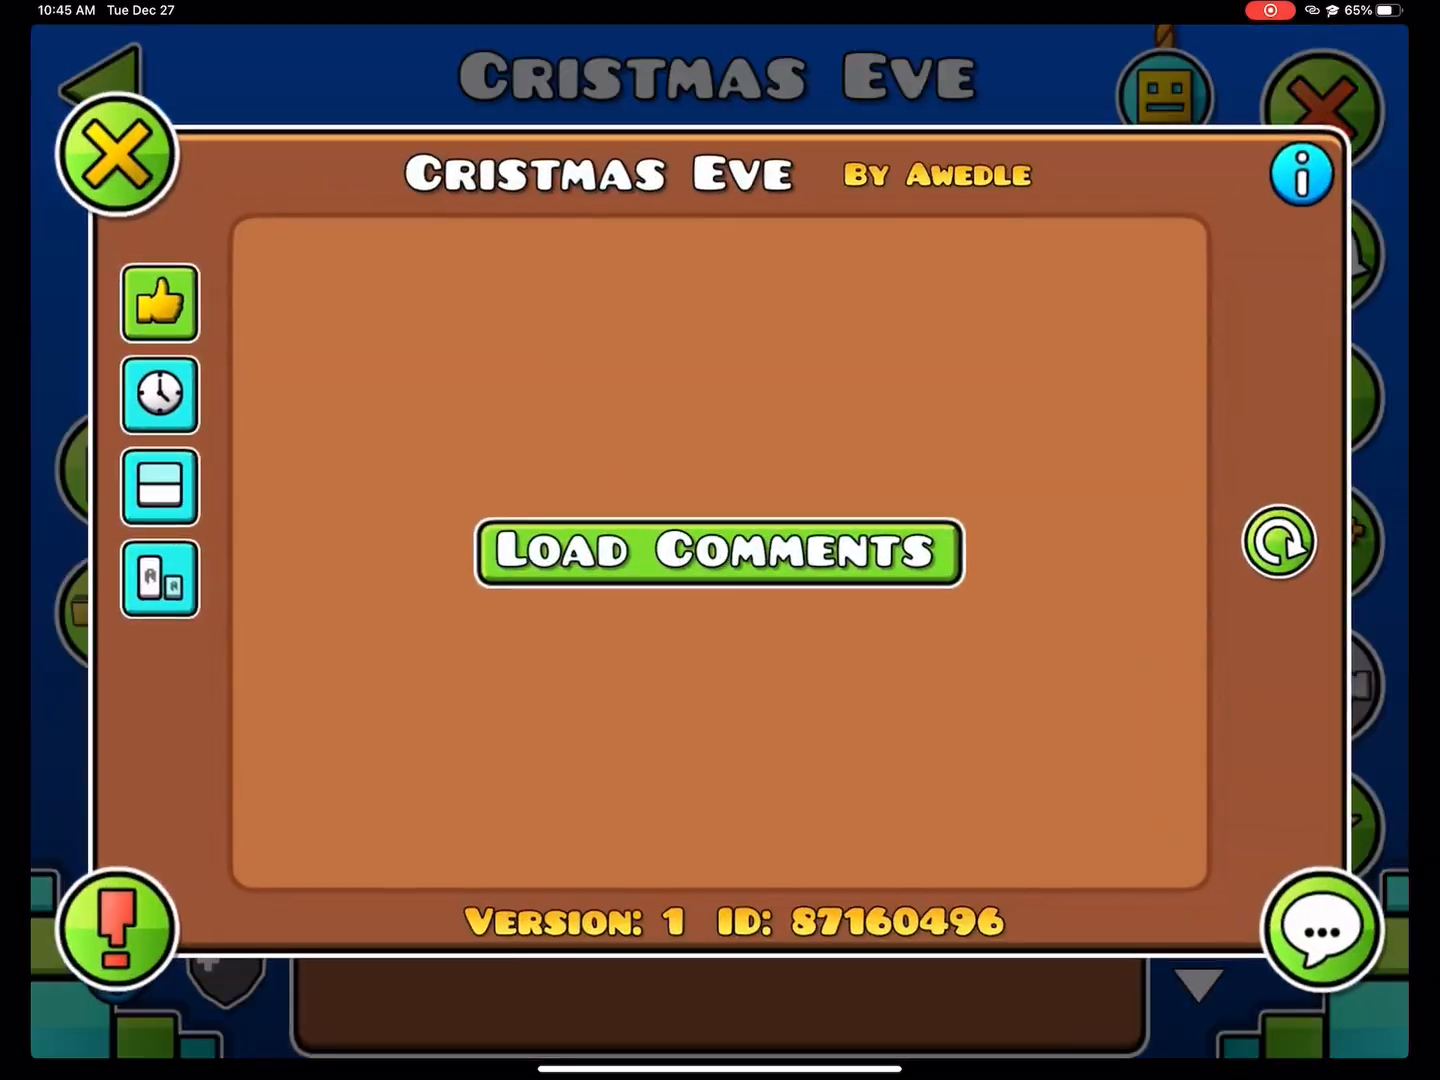
left_click(117, 155)
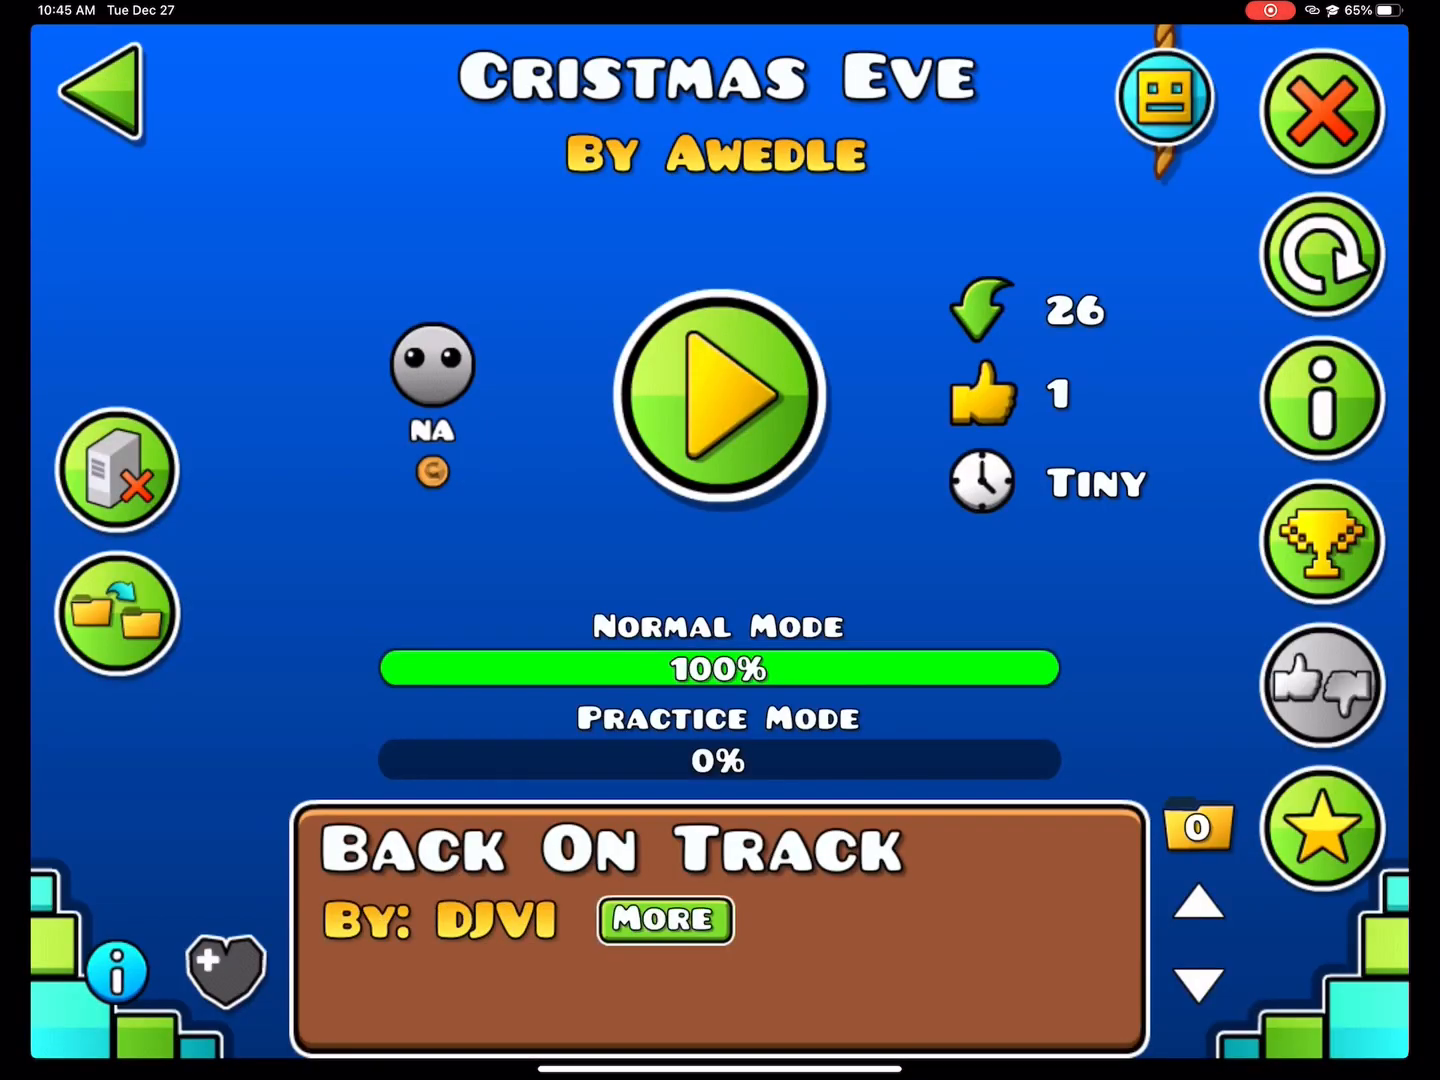
left_click(718, 398)
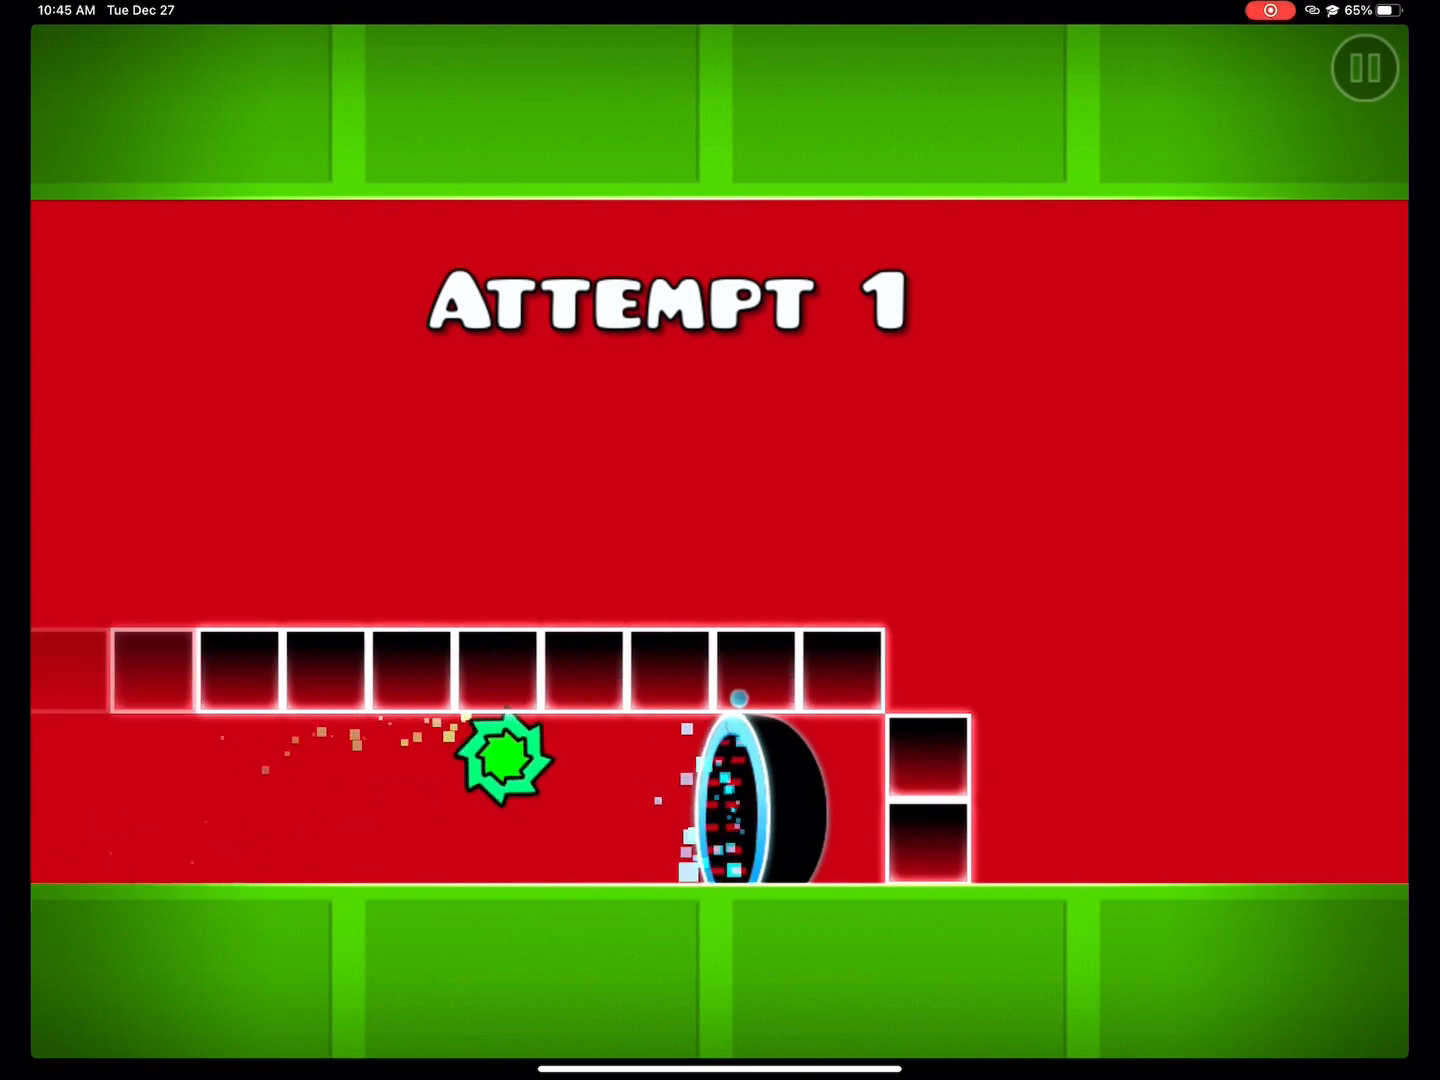